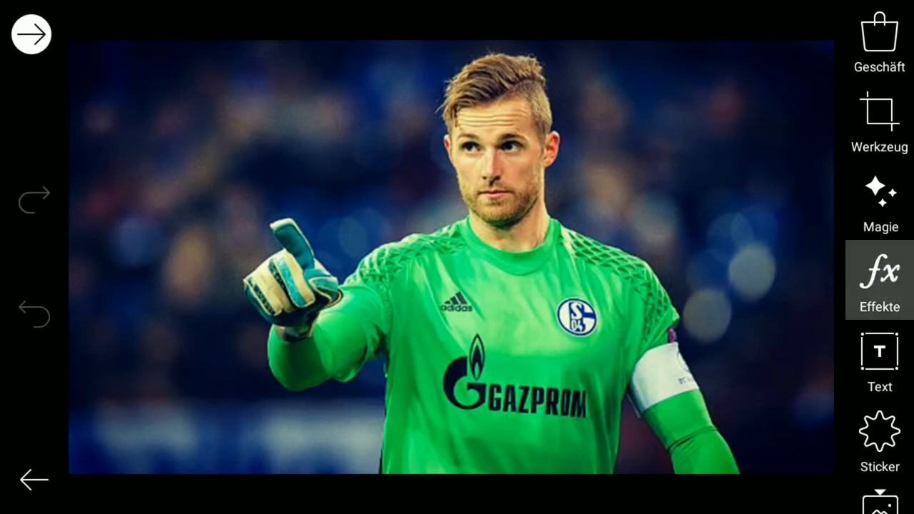
# Apply the colour-splash effect so only the green jersey and gloves stay in colour
pyautogui.click(880, 278)
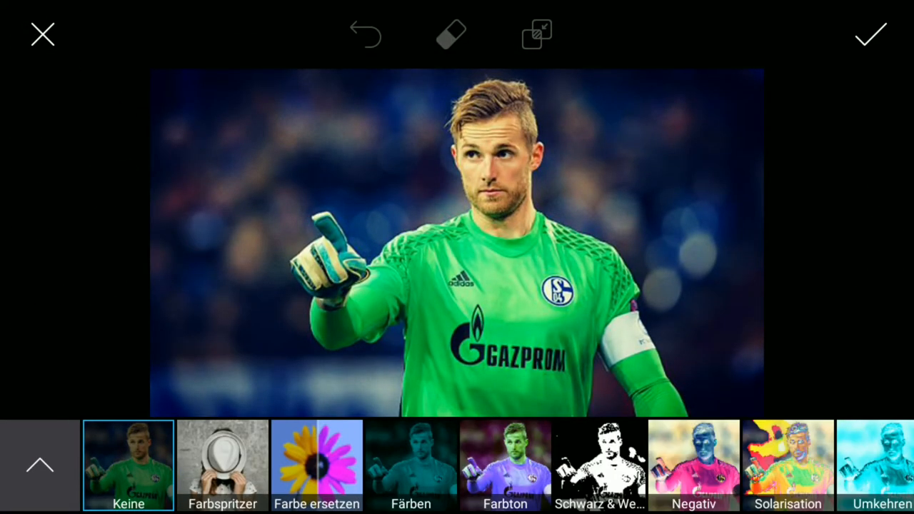
pyautogui.click(222, 466)
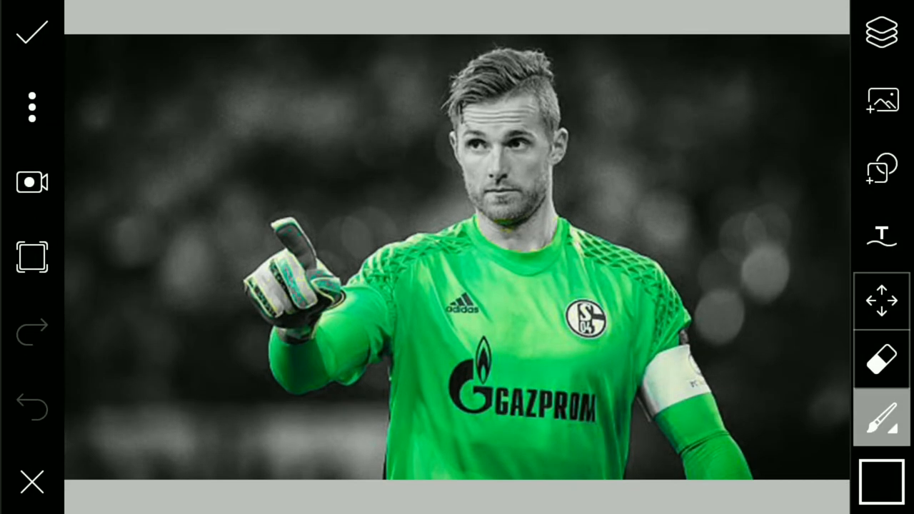
# Draw a translucent filled black square over the whole photo to darken it
pyautogui.click(882, 416)
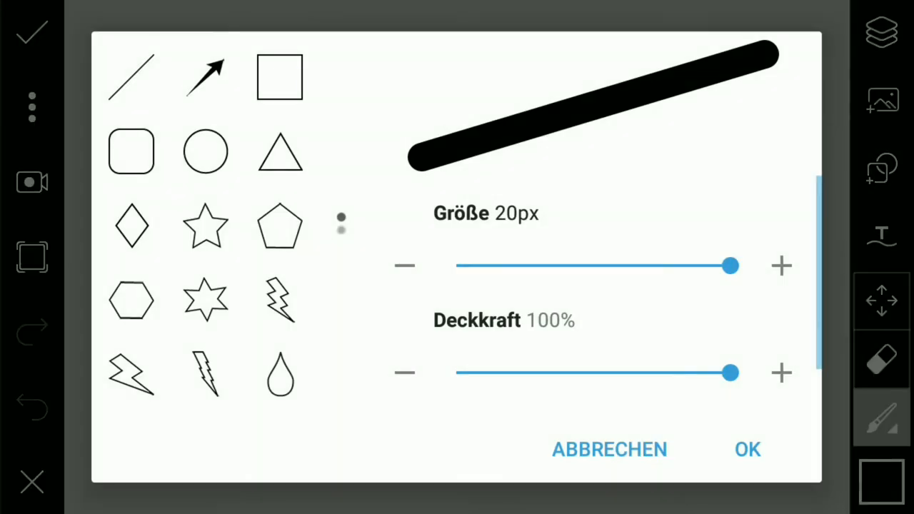
pyautogui.click(279, 77)
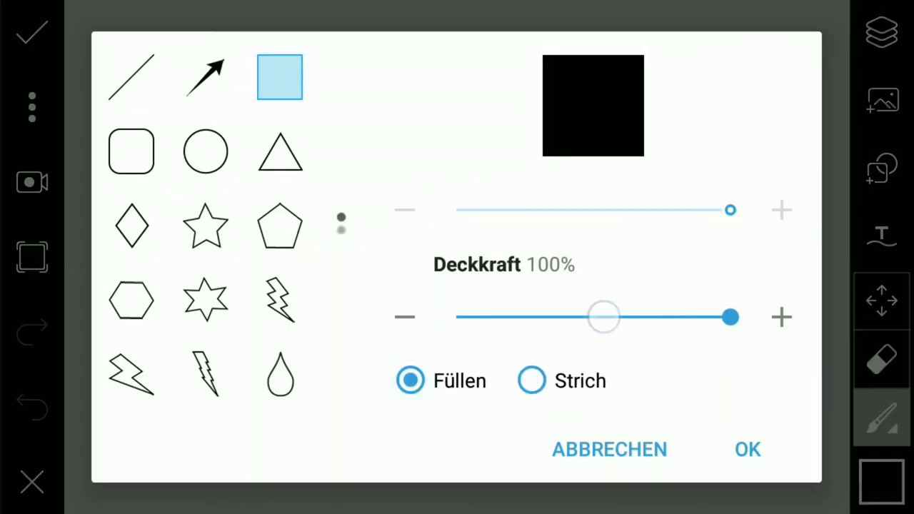
pyautogui.click(747, 448)
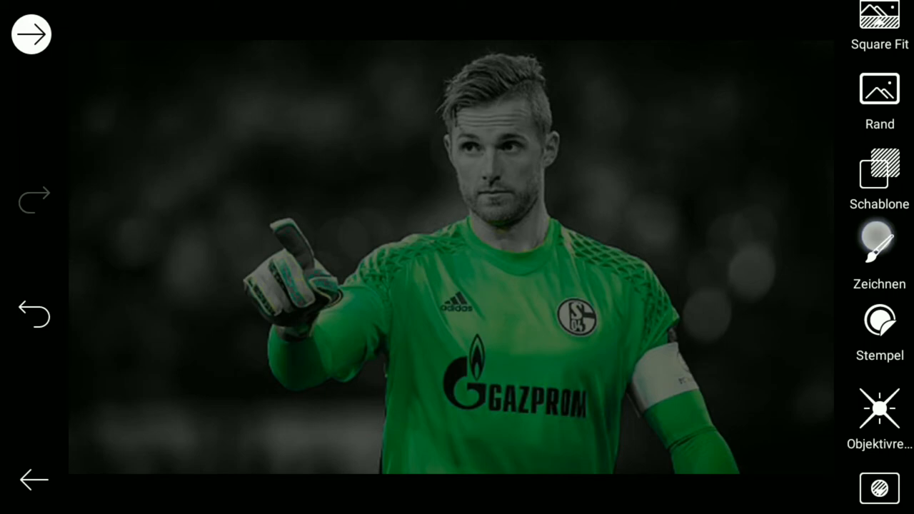
# Add lens flares from the Objektivreflektion collection and start choosing a drawing colour
pyautogui.scroll(-3)
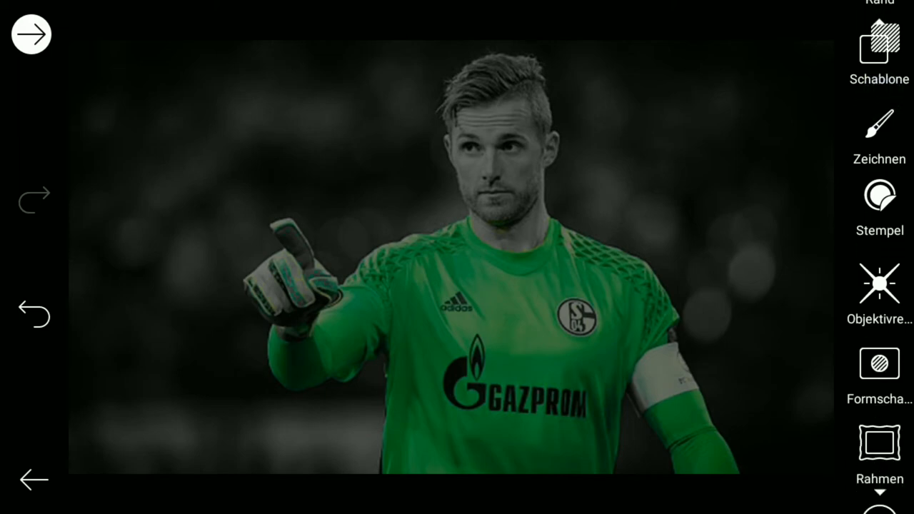
pyautogui.click(879, 295)
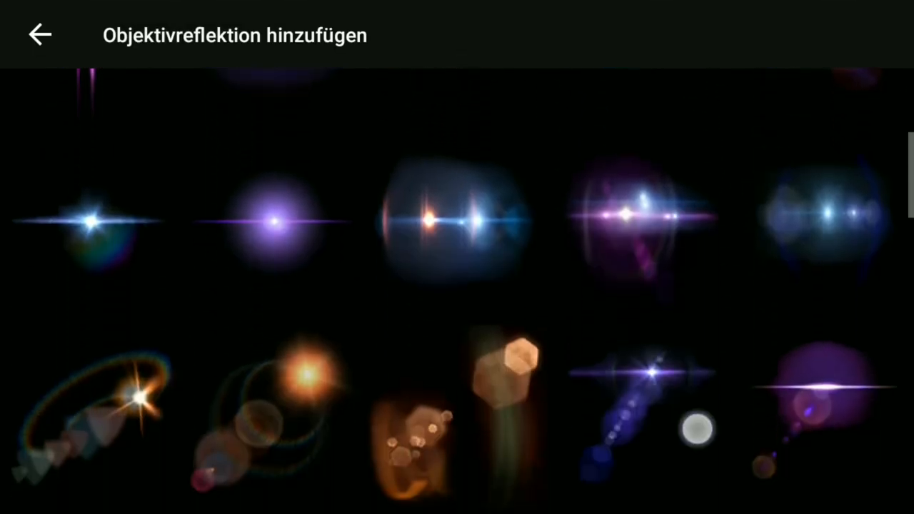
pyautogui.scroll(-3)
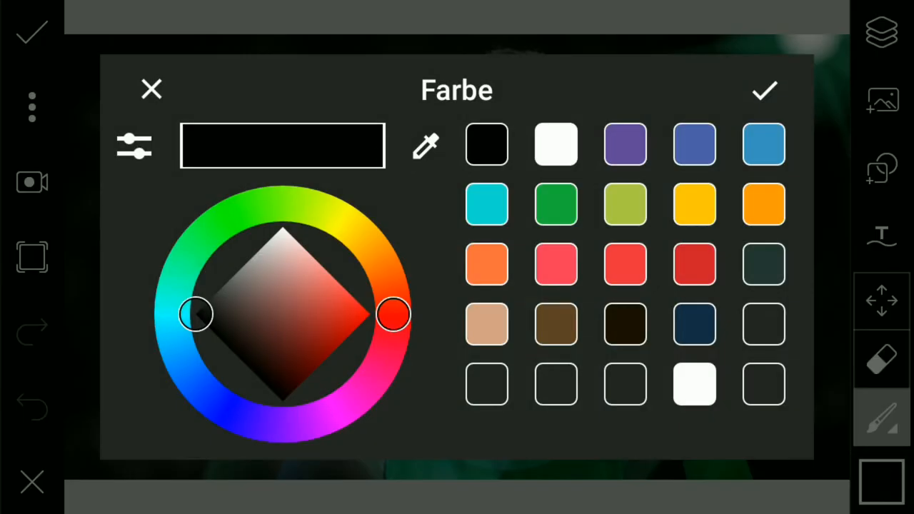
# Draw green triangle shapes at 78% opacity over the top-left corner and add RF1 script text
pyautogui.click(764, 90)
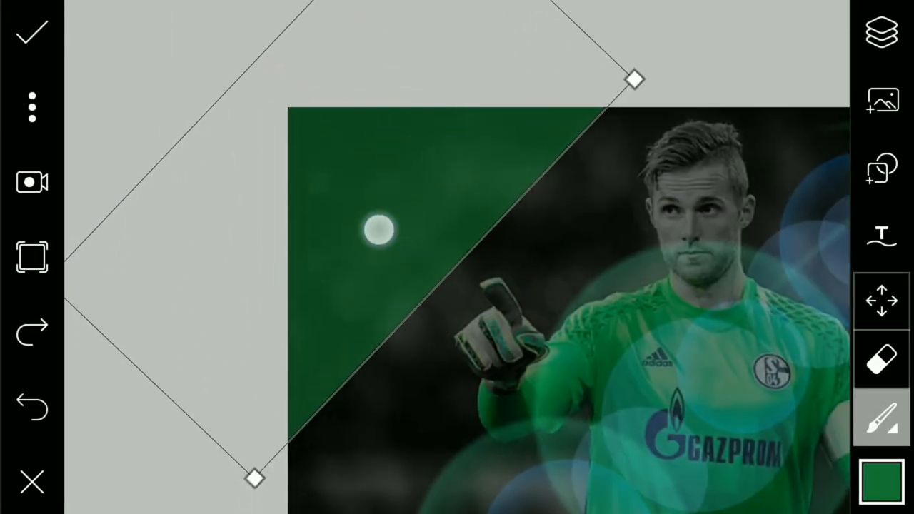
pyautogui.click(882, 416)
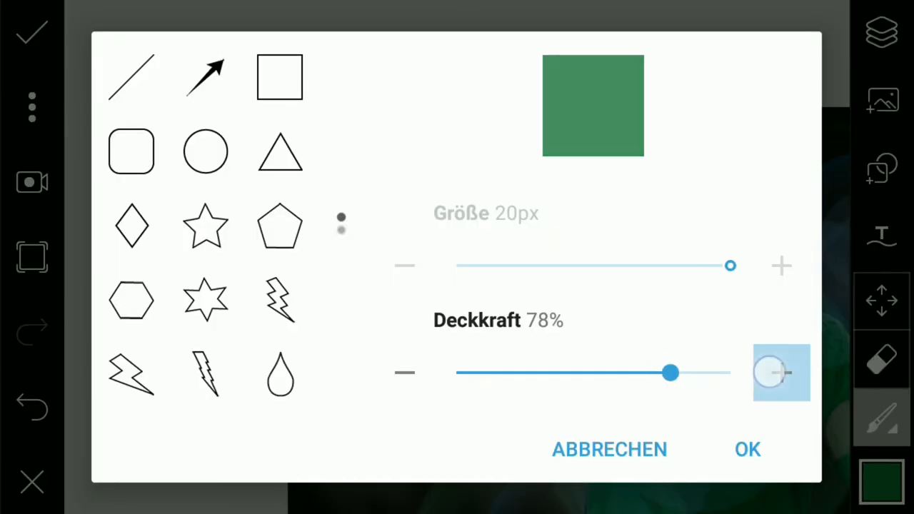
pyautogui.click(747, 448)
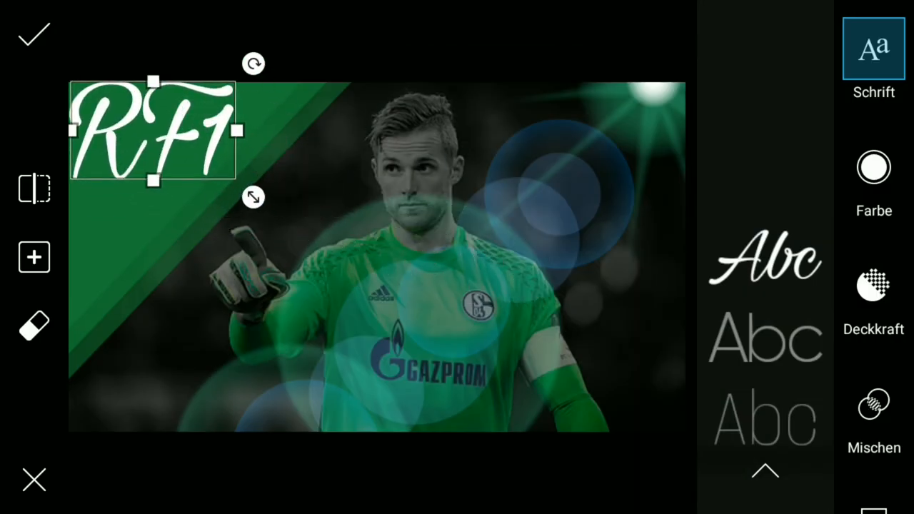
# Enlarge the RF1 text and place 'Knappendesigns' beneath it in the green corner
pyautogui.moveTo(150, 131); pyautogui.dragTo(285, 179)
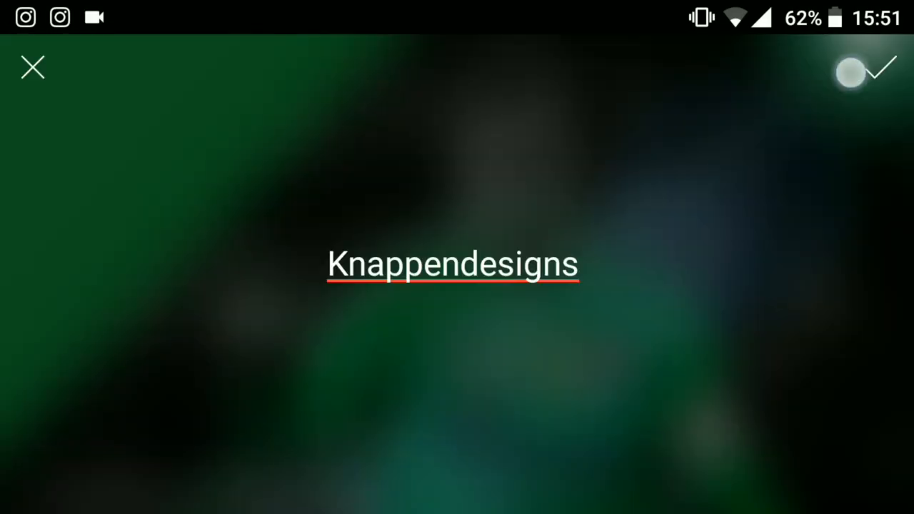
pyautogui.click(865, 68)
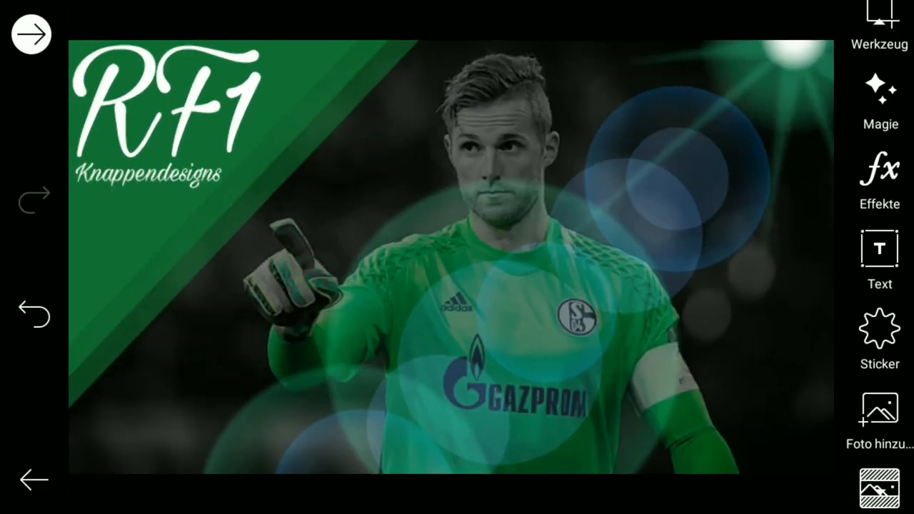